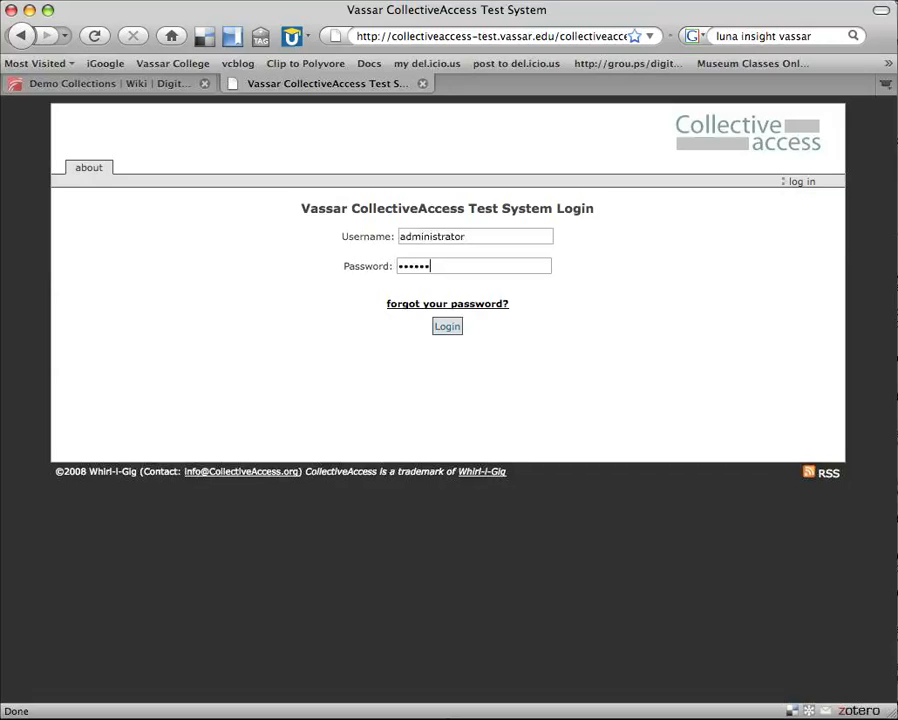
Finish entering the administrator password and submit the login.
type("•")
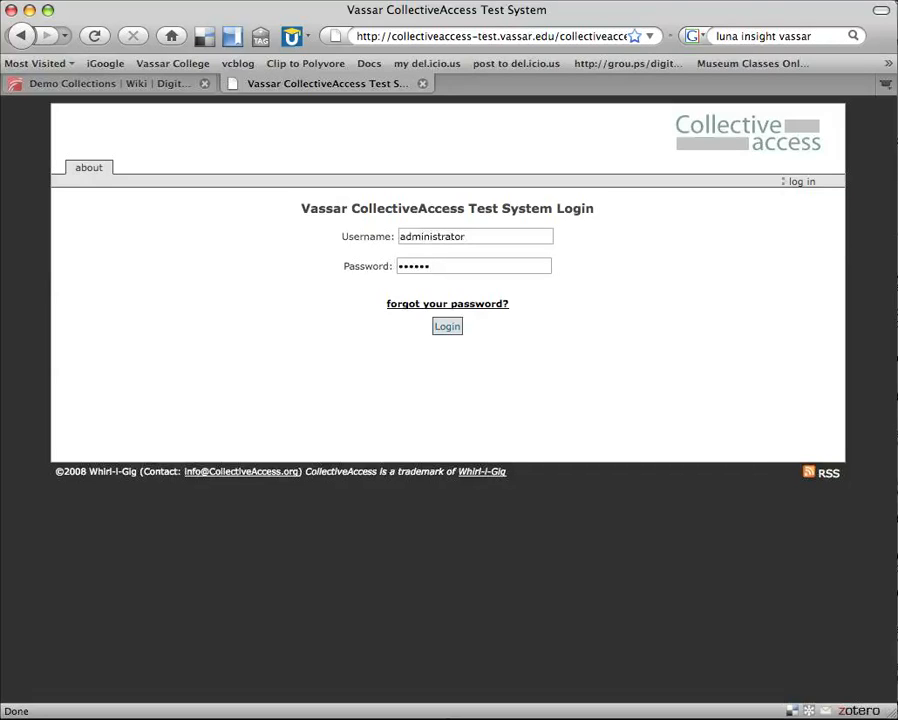
mouse_move(596, 380)
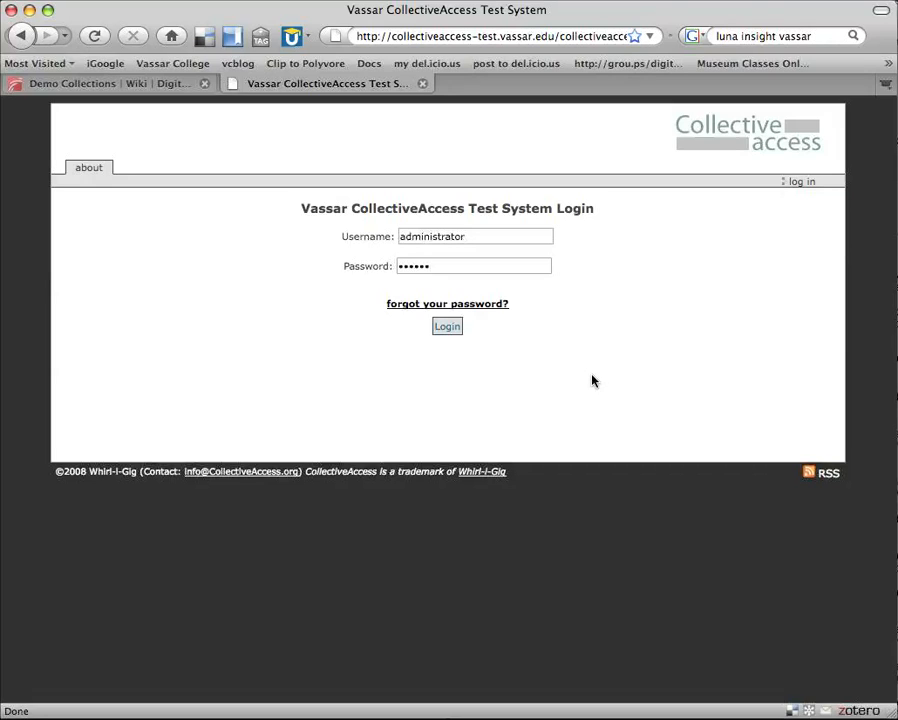
type("•")
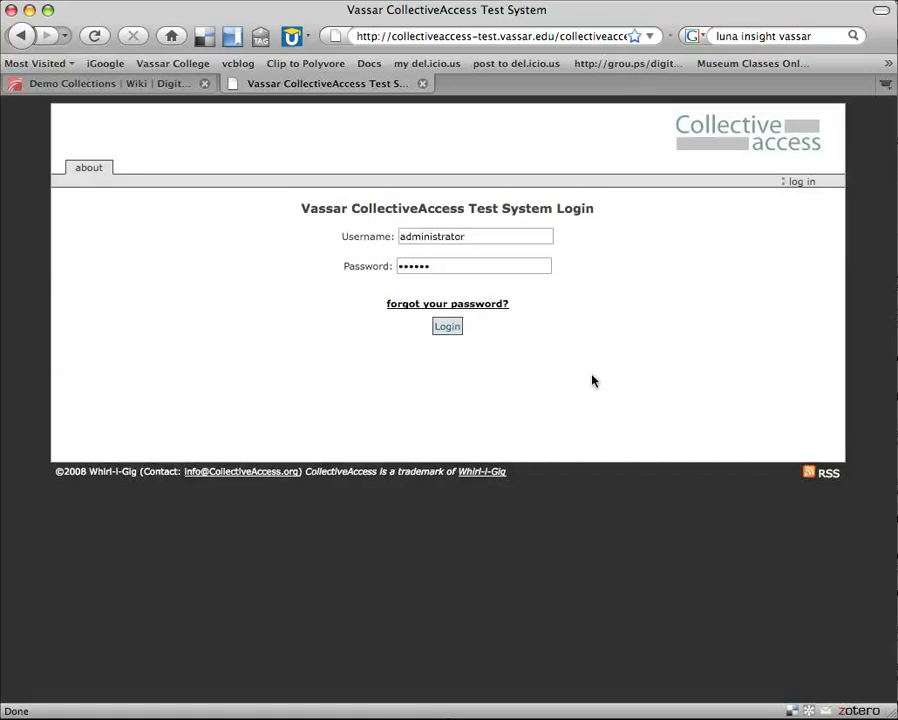
left_click(448, 326)
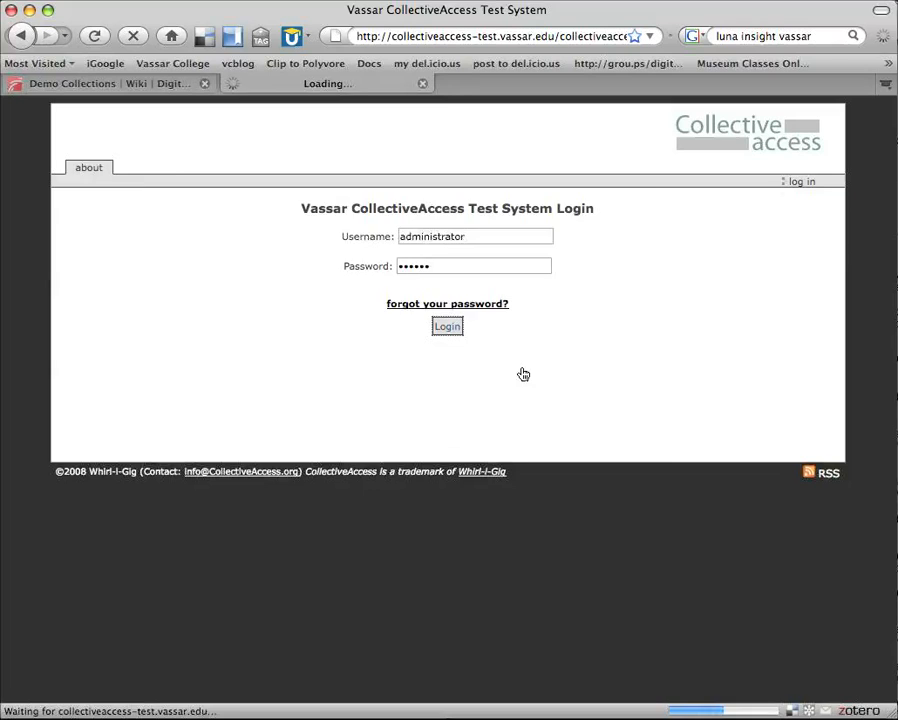
Search all objects for 'daisy', picking it from the suggestions after typing 'da'.
left_click(448, 326)
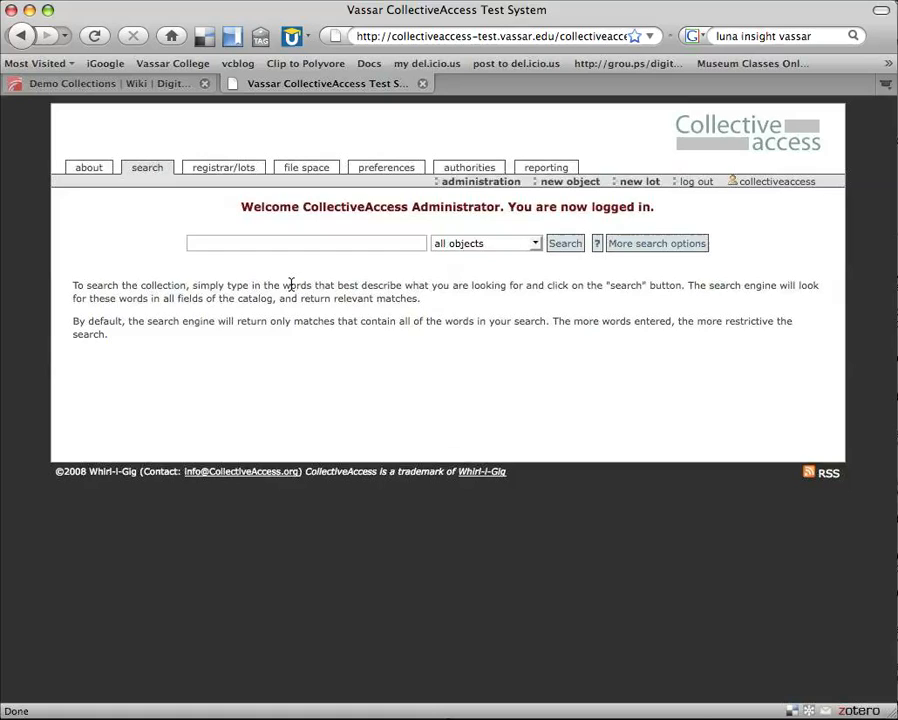
type("da")
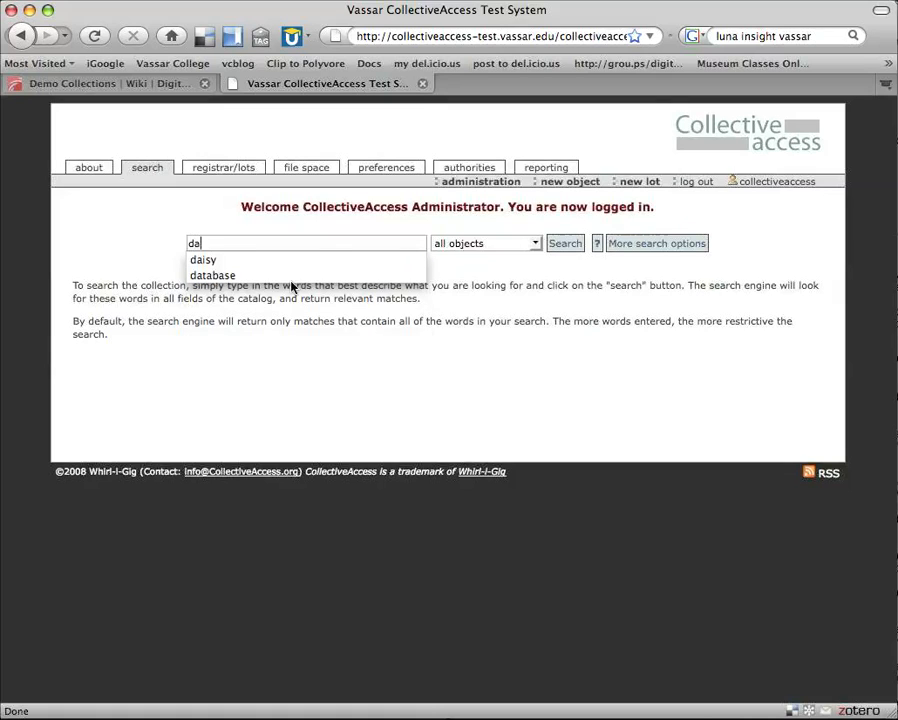
left_click(204, 260)
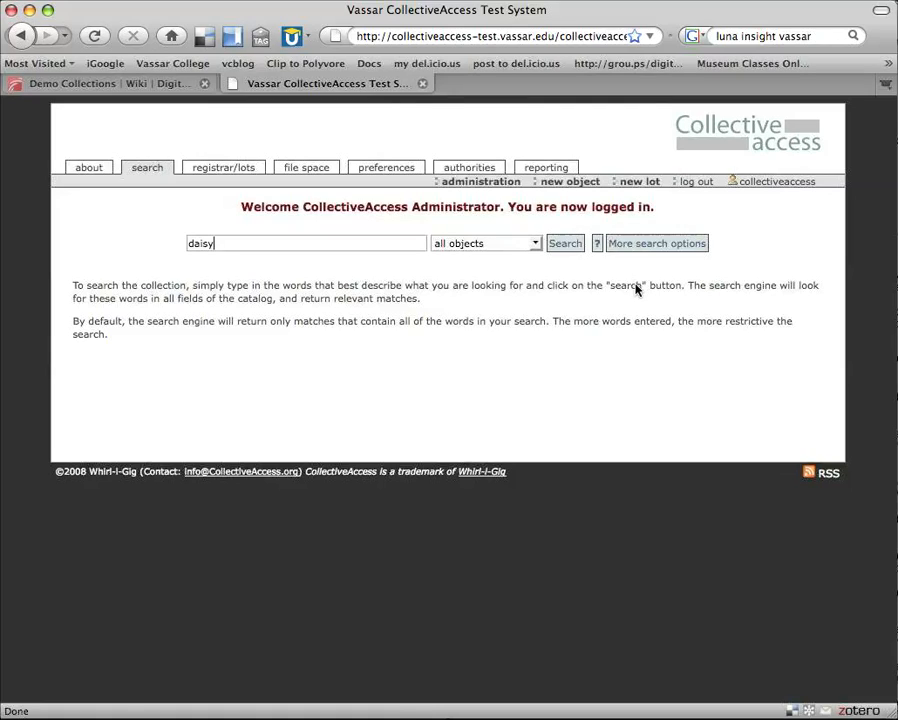
left_click(564, 244)
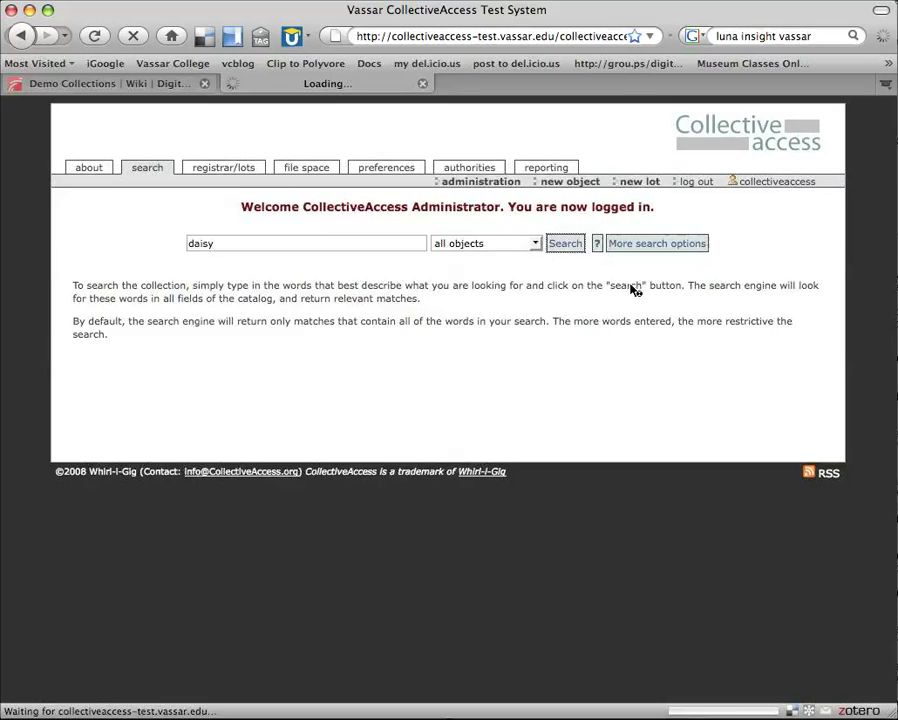
Open the 1925 Daisy Chain Dress record (No. 1985.001) and review its summary description and notes.
left_click(564, 244)
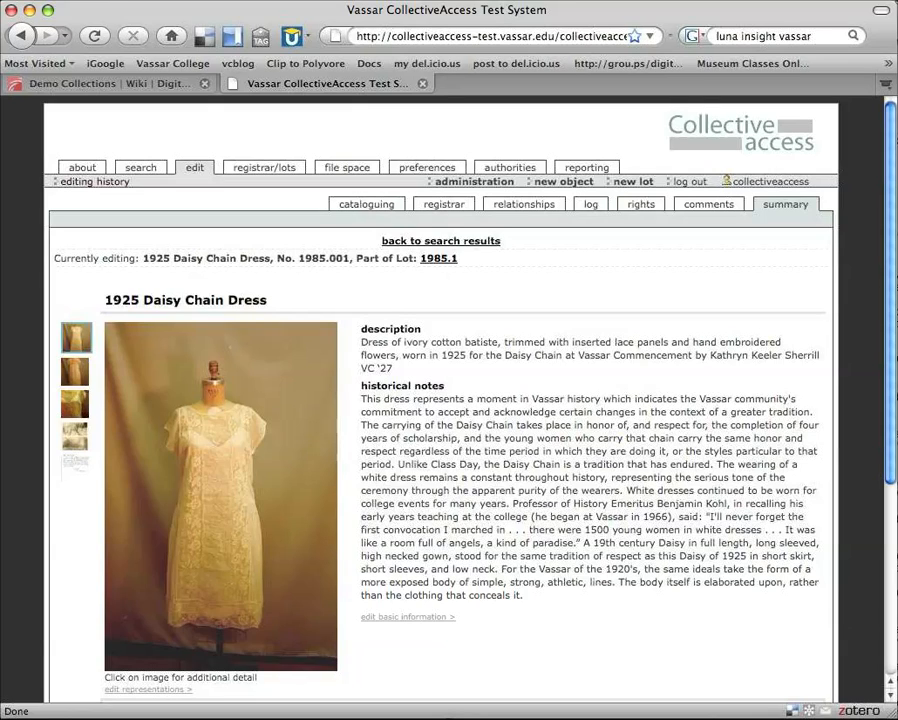
mouse_move(870, 270)
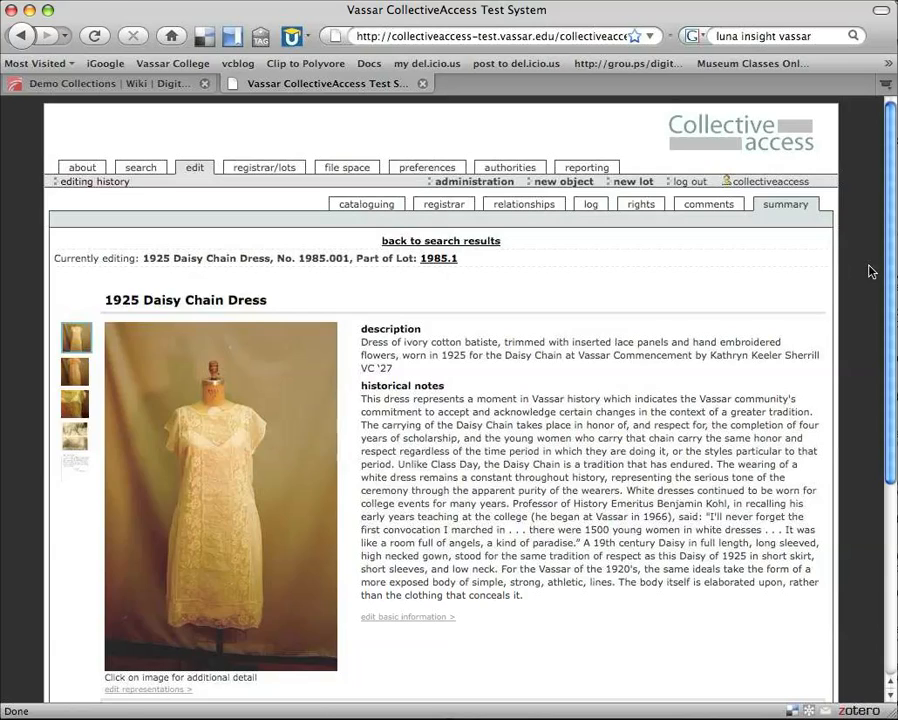
mouse_move(858, 260)
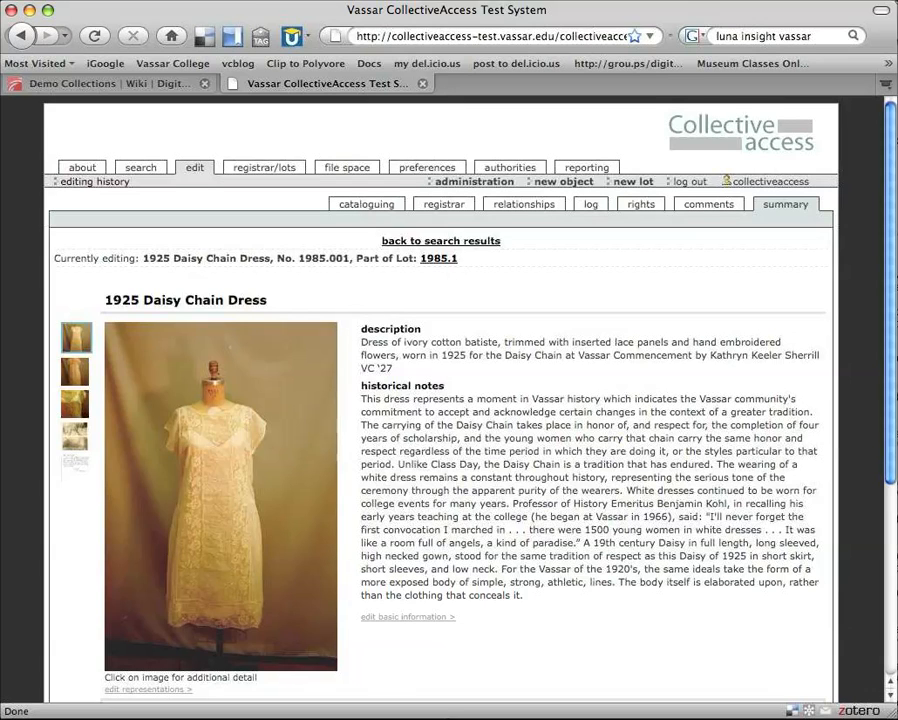
scroll("down", 3)
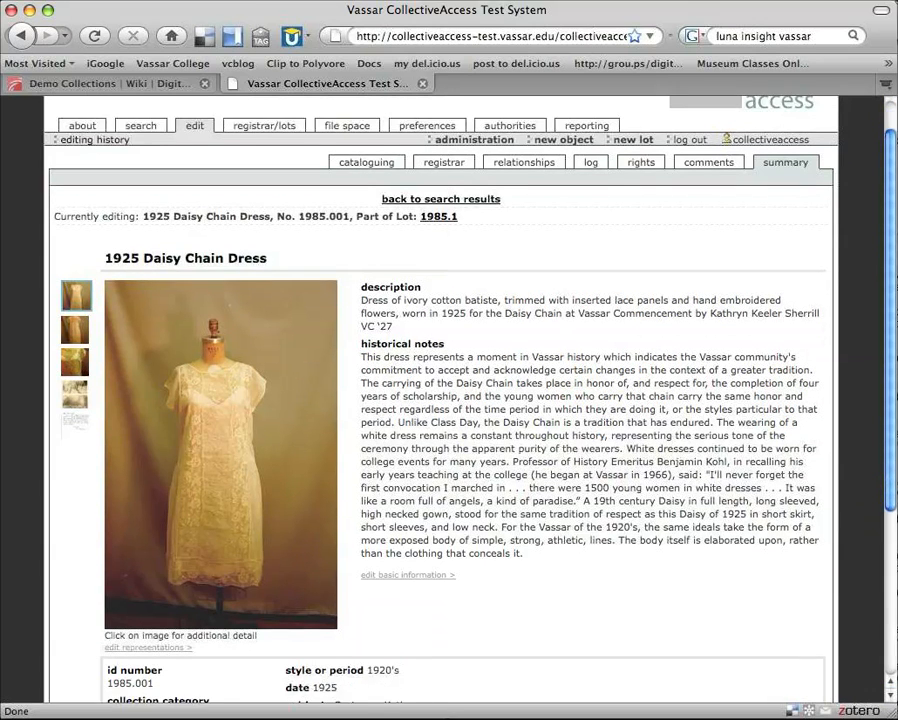
scroll("down", 3)
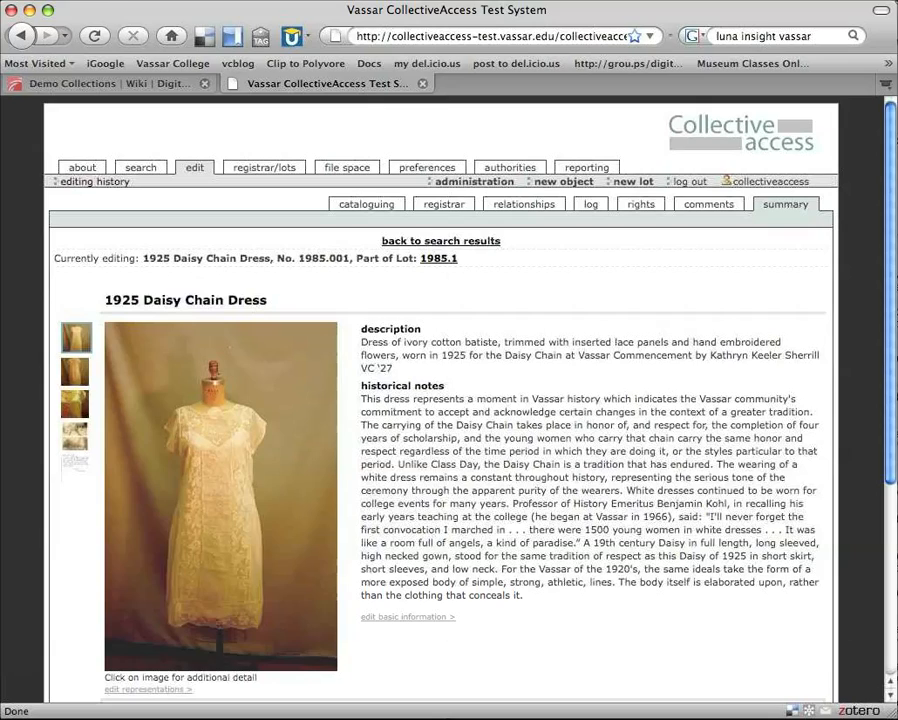
mouse_move(410, 278)
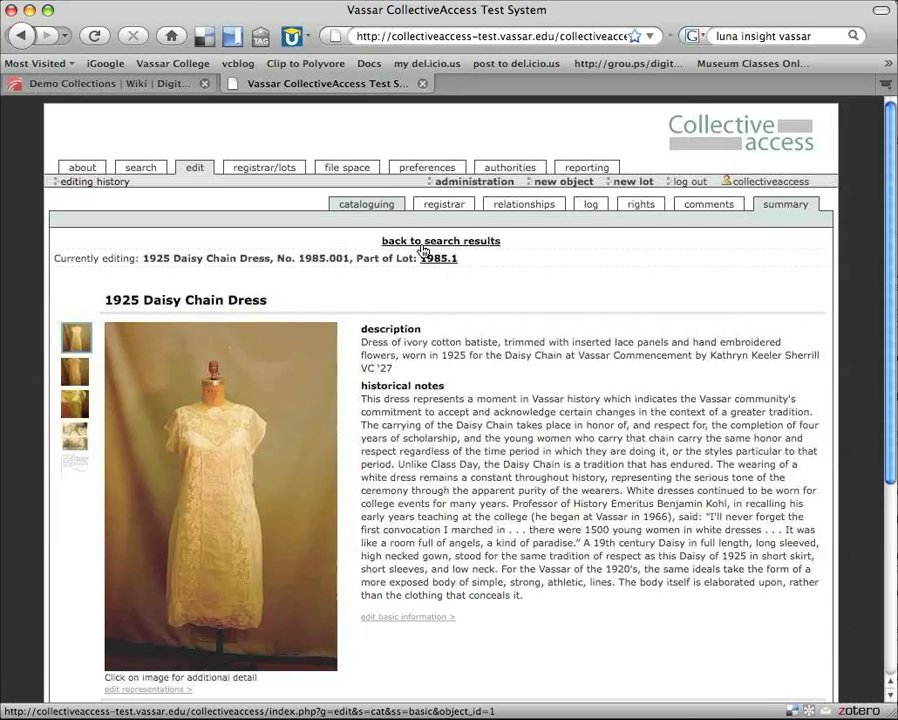
left_click(440, 240)
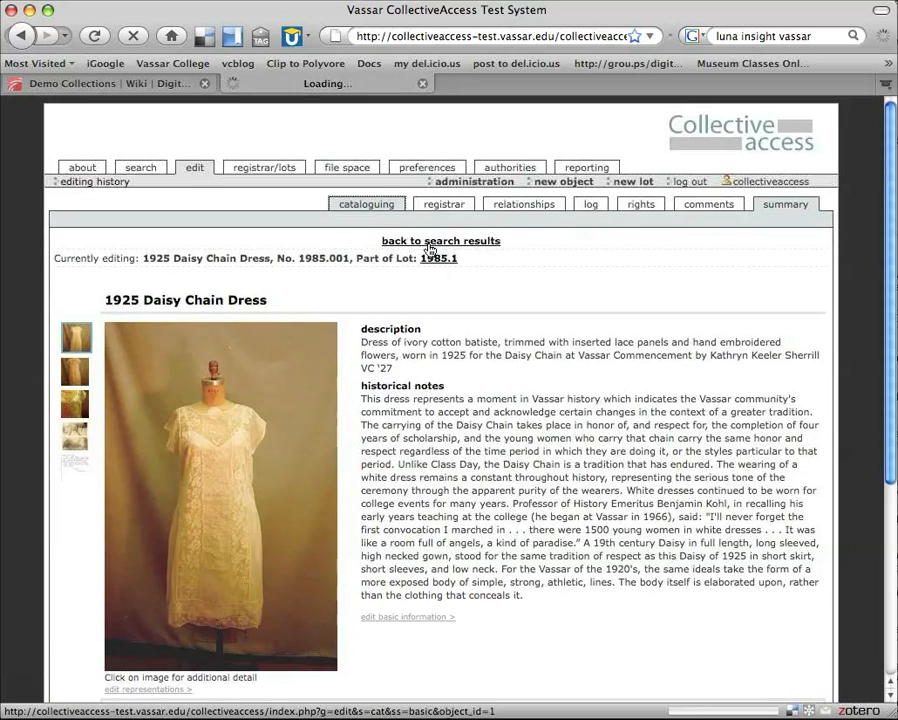
View the basic cataloguing form with ID 1985.001, Completed/Publish status and Costumes classification.
left_click(366, 204)
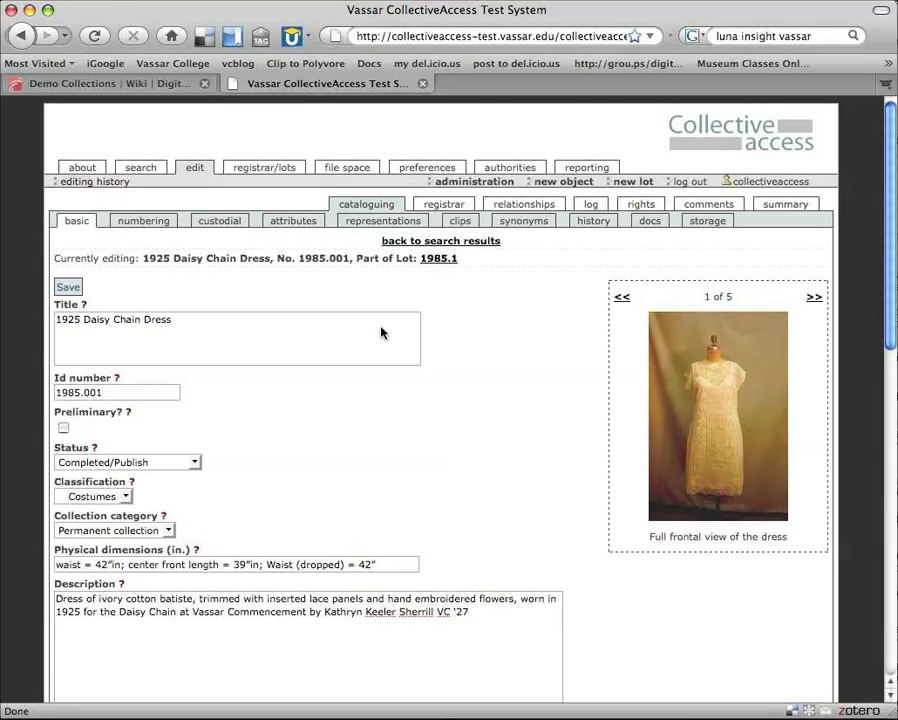
mouse_move(400, 412)
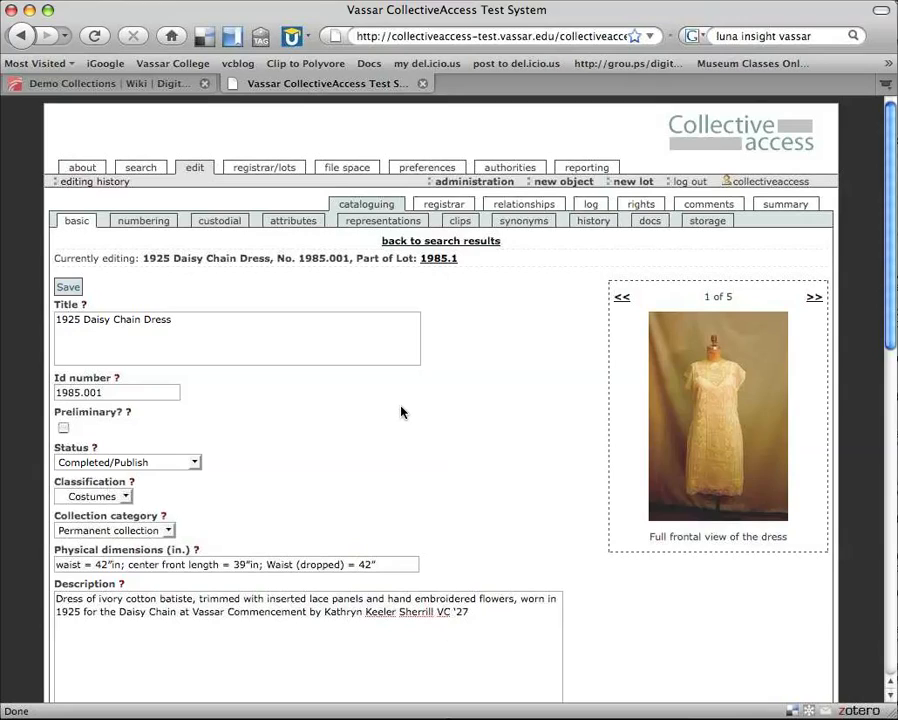
mouse_move(344, 356)
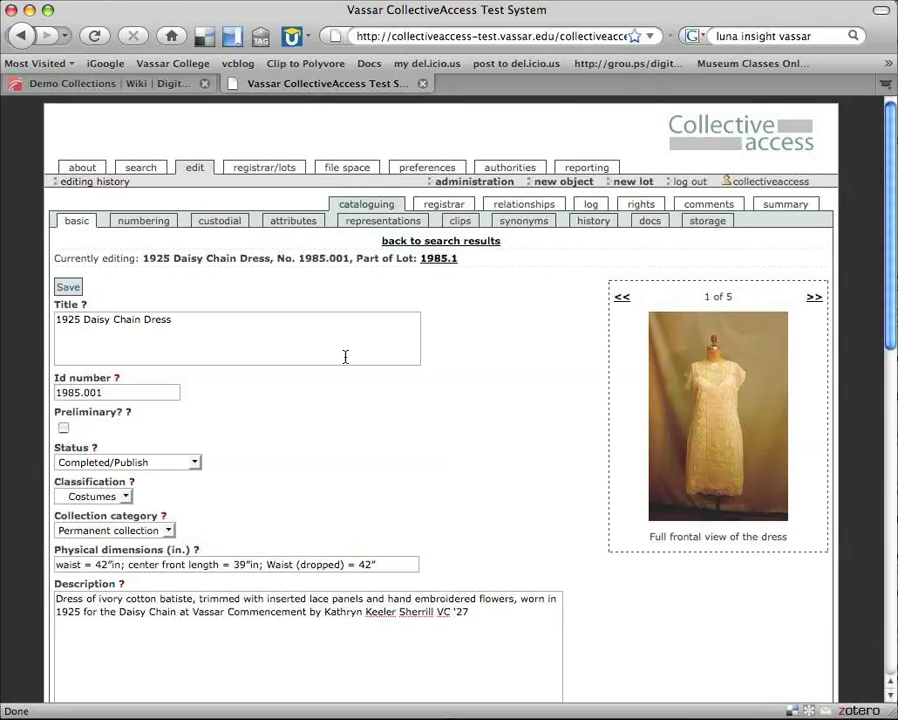
mouse_move(268, 388)
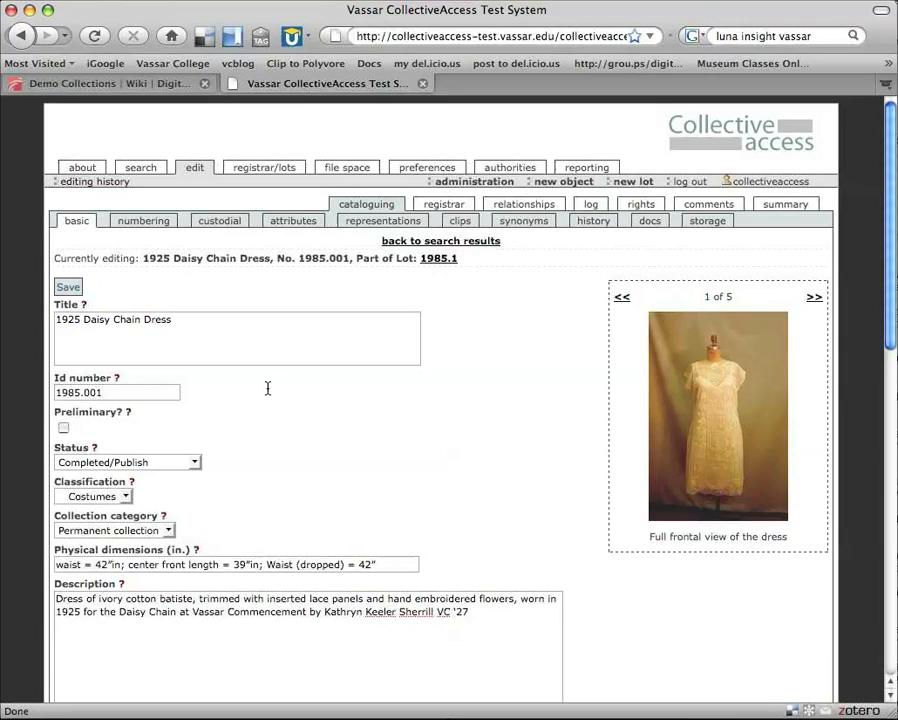
mouse_move(560, 496)
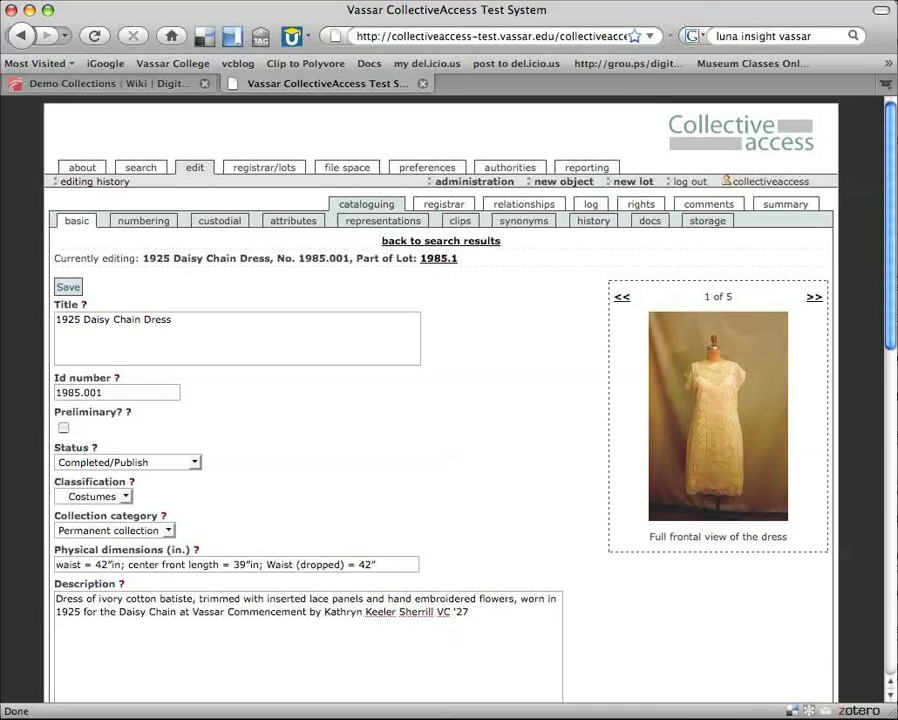
scroll("down", 3)
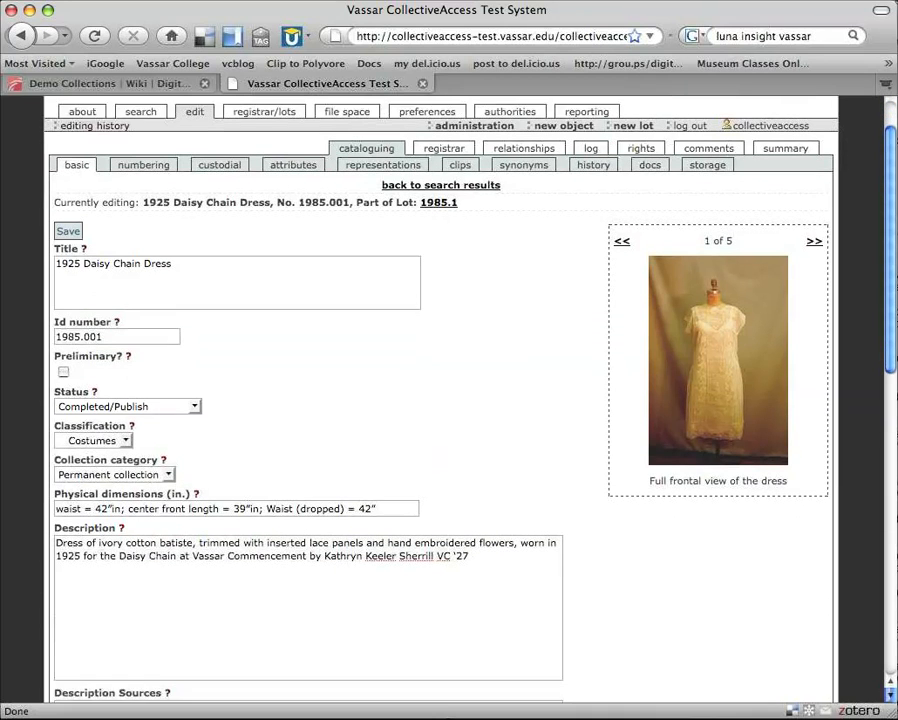
scroll("down", 3)
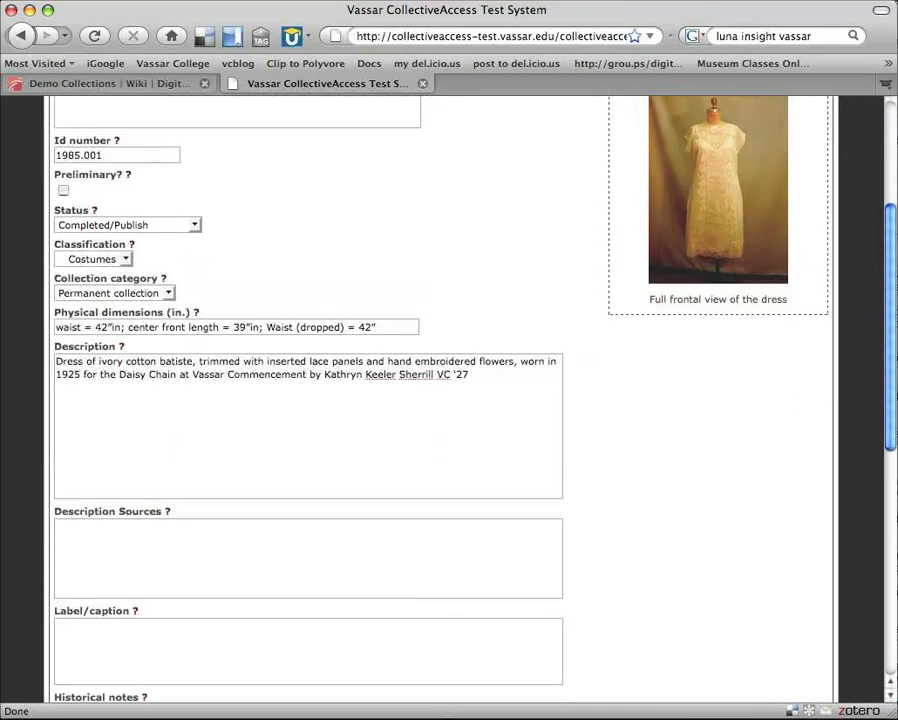
scroll("down", 3)
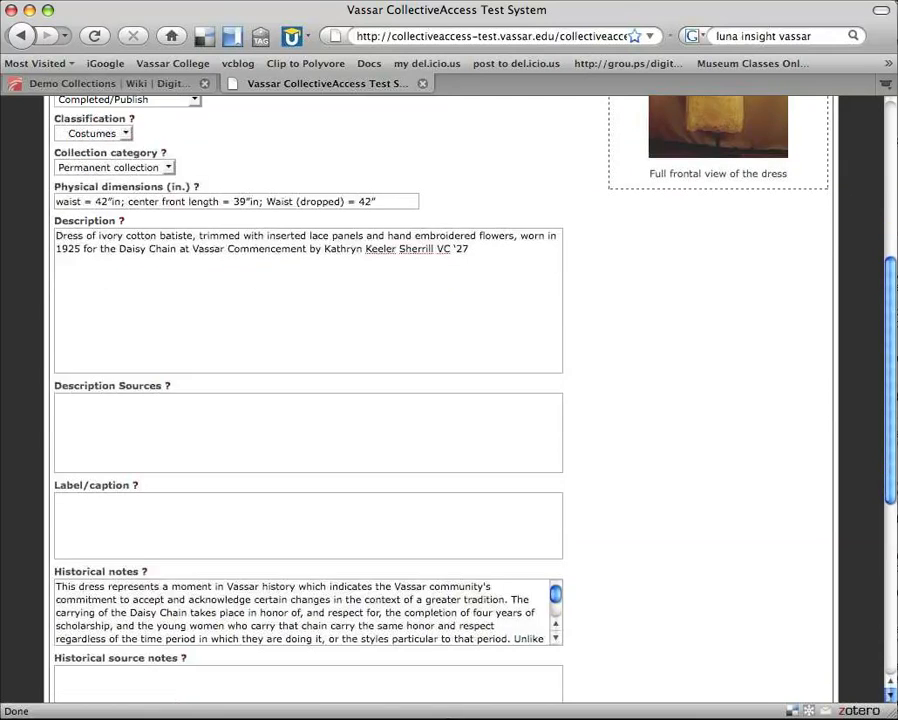
scroll("down", 3)
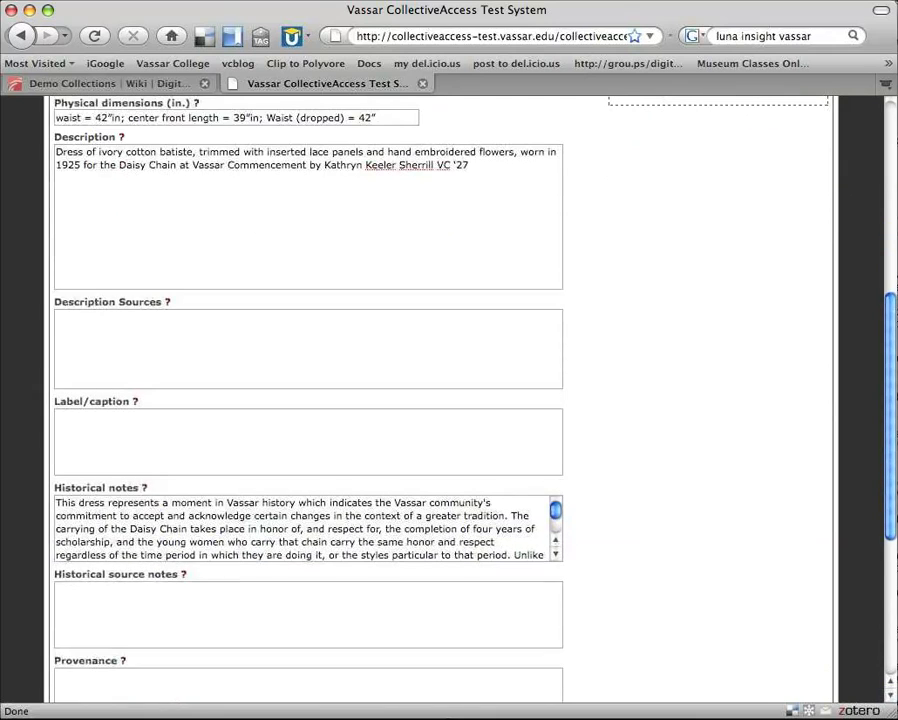
scroll("down", 3)
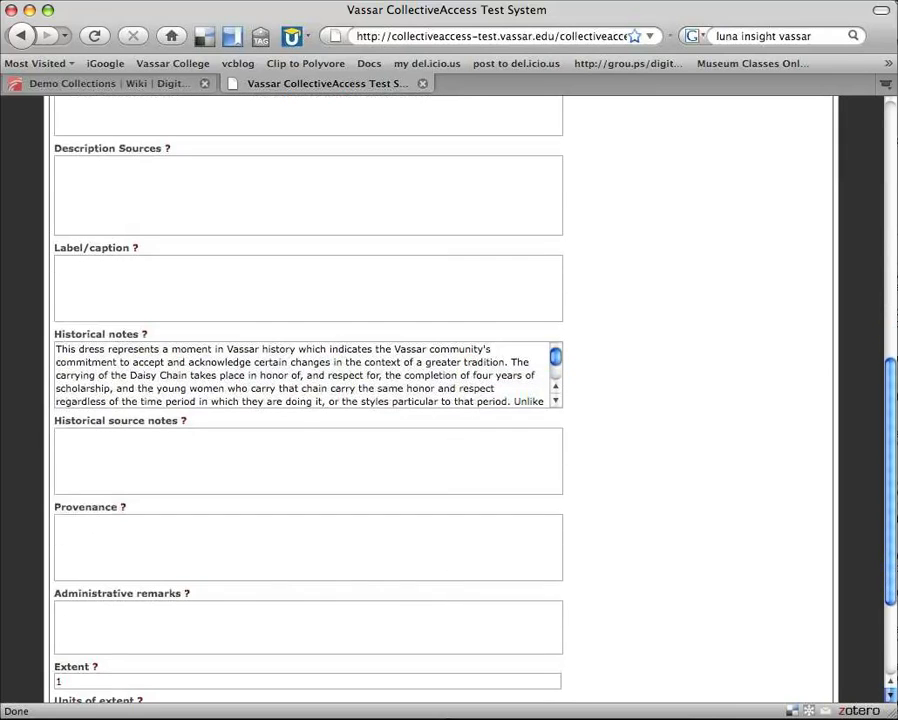
scroll("down", 3)
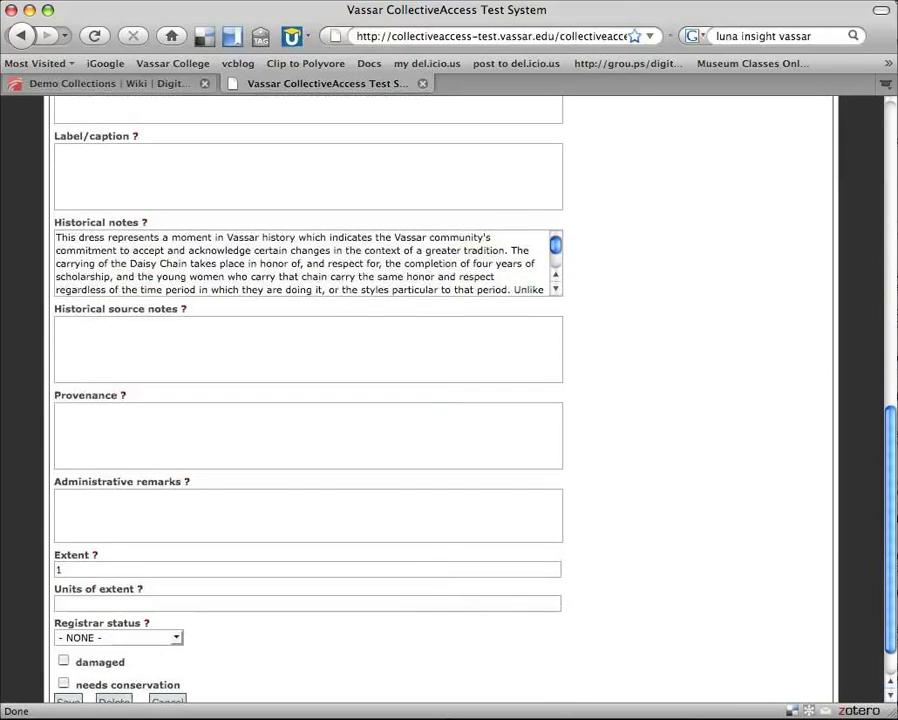
scroll("down", 3)
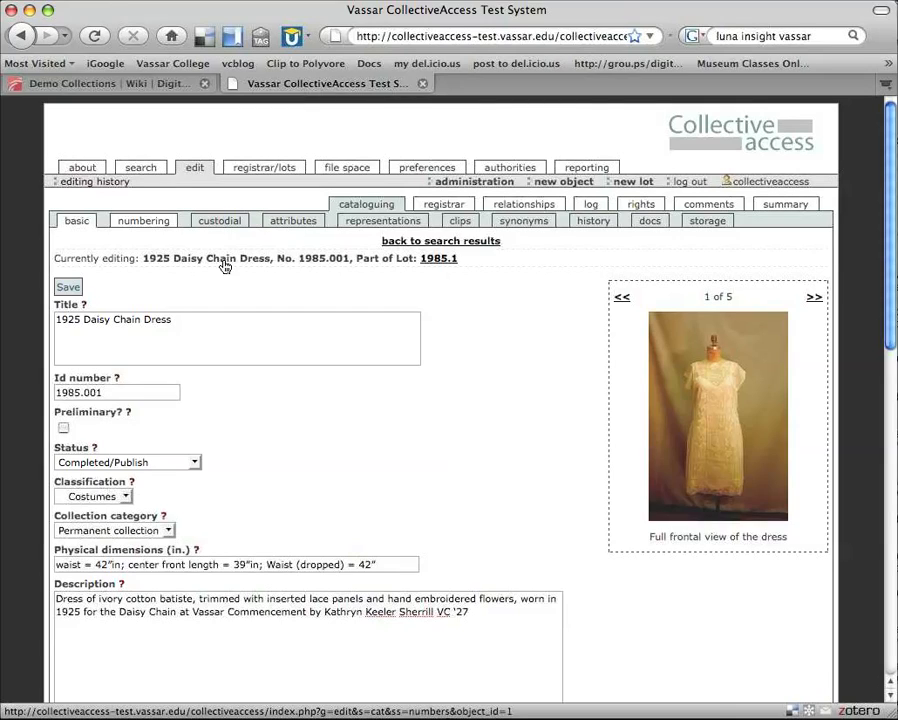
mouse_move(248, 266)
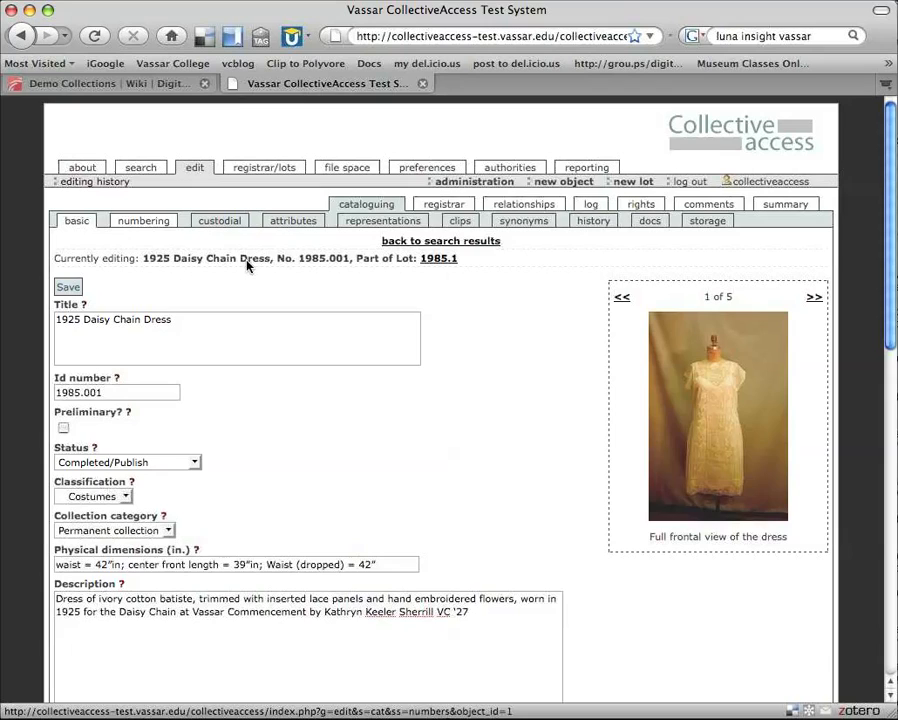
View the custodial section showing condition 'Needs no work' and empty handling and valuation fields.
left_click(220, 220)
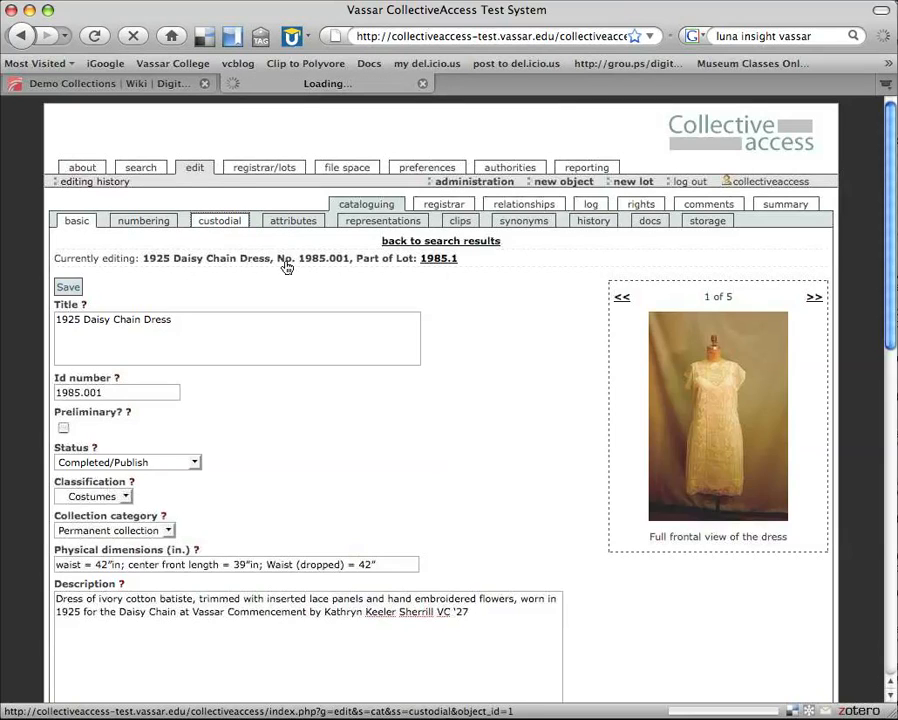
left_click(220, 220)
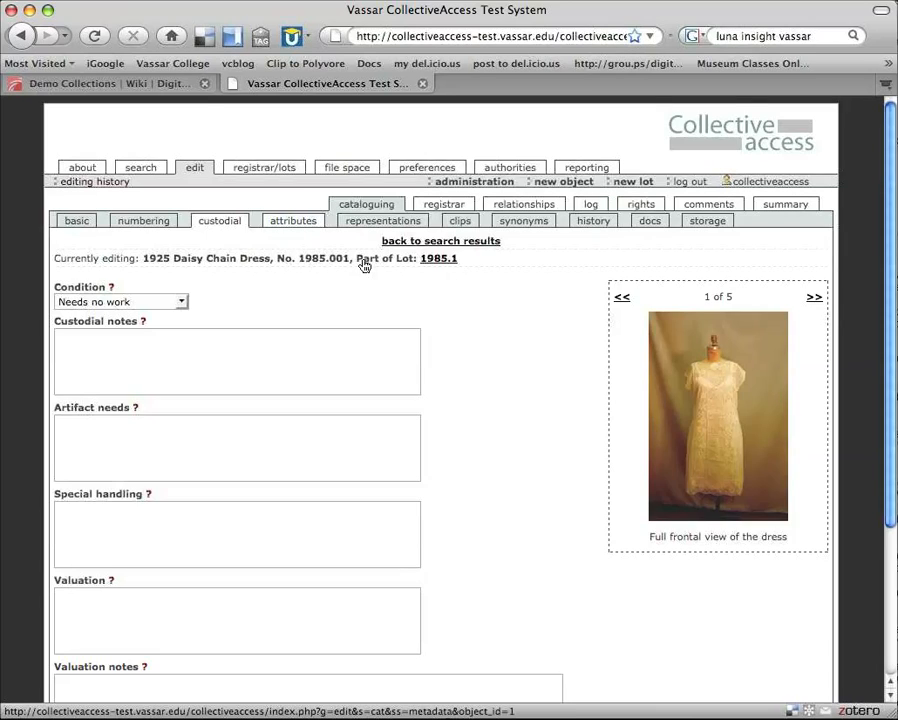
left_click(292, 220)
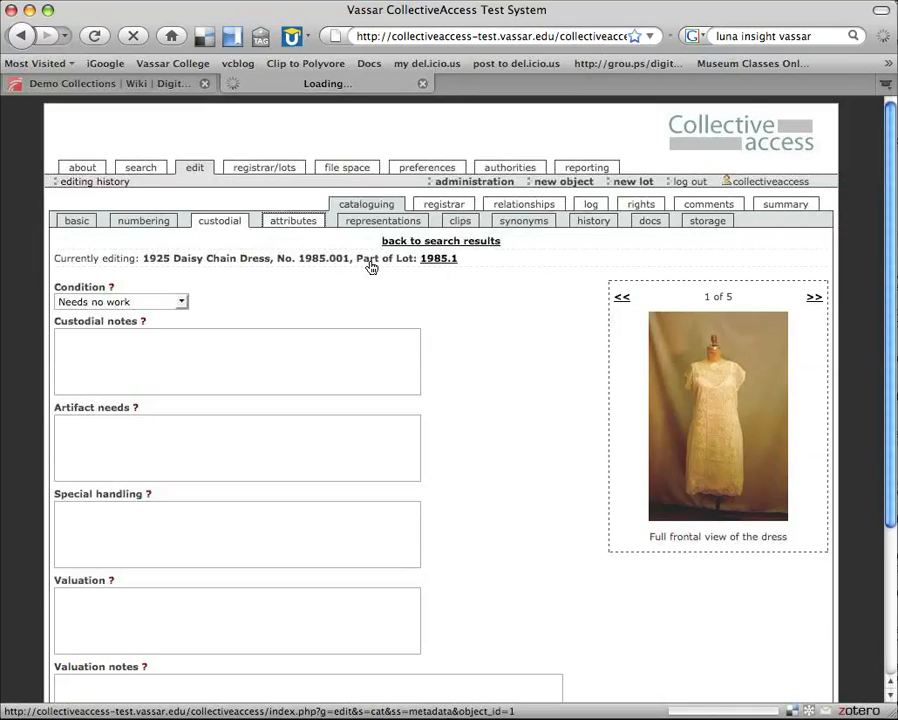
mouse_move(372, 266)
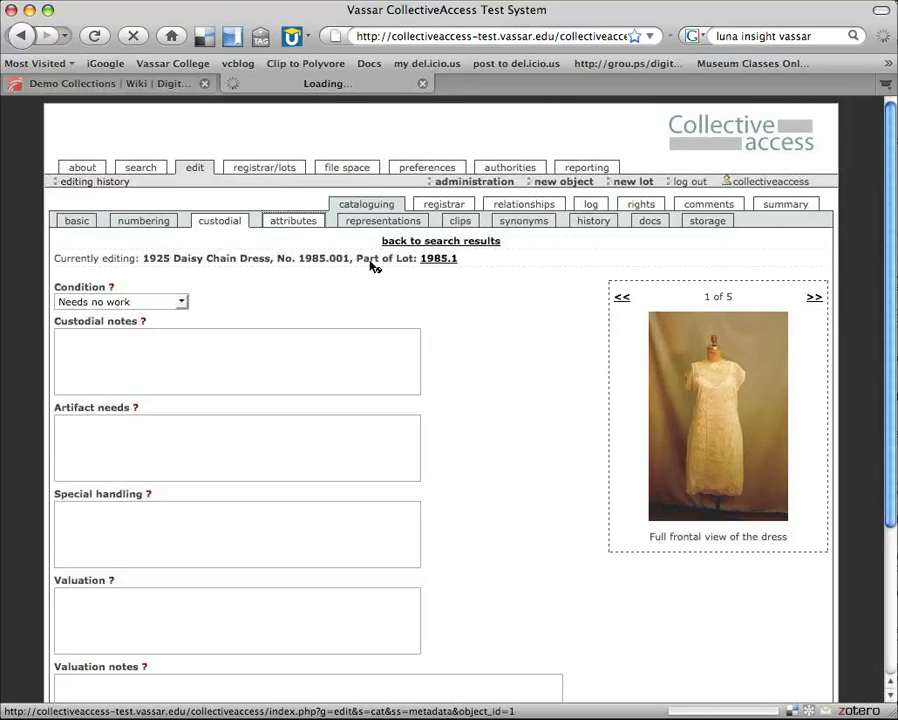
Review the attributes: subjects, date 1925, materials, work type Dress and period 1920's.
left_click(292, 220)
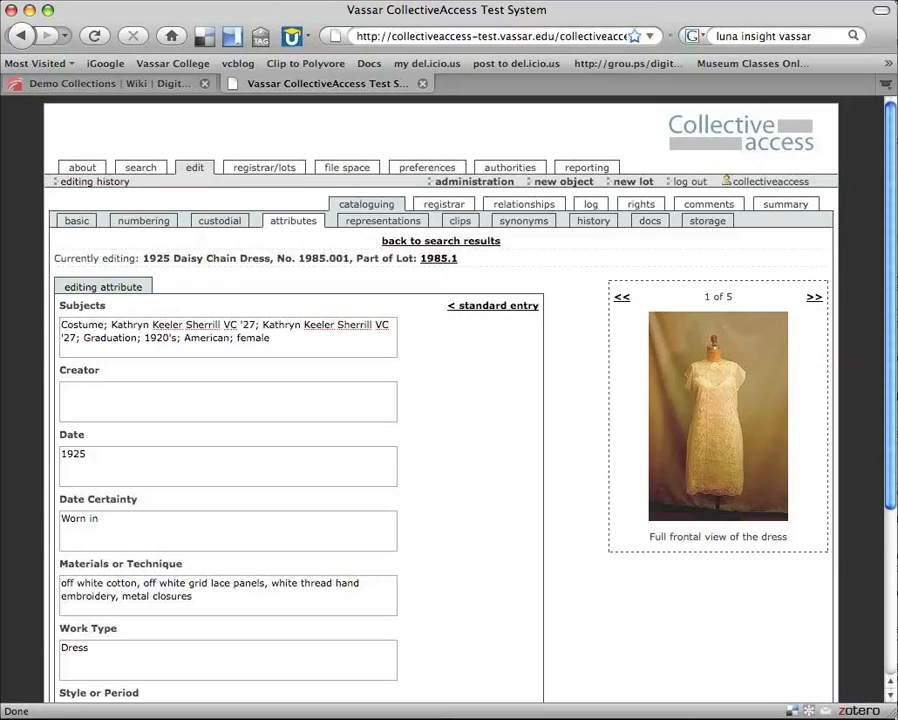
scroll("down", 3)
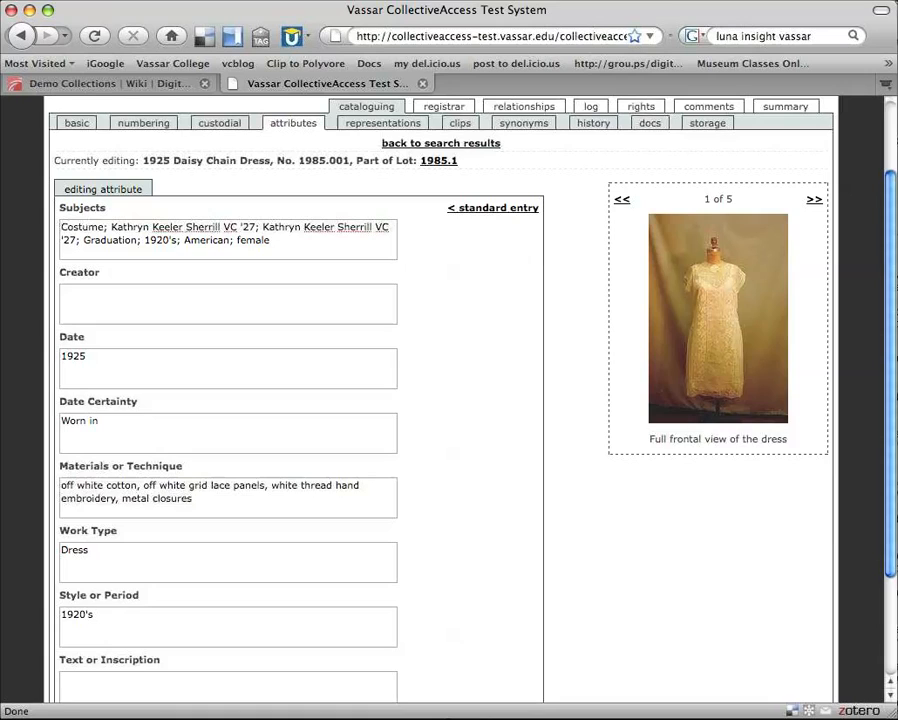
scroll("down", 3)
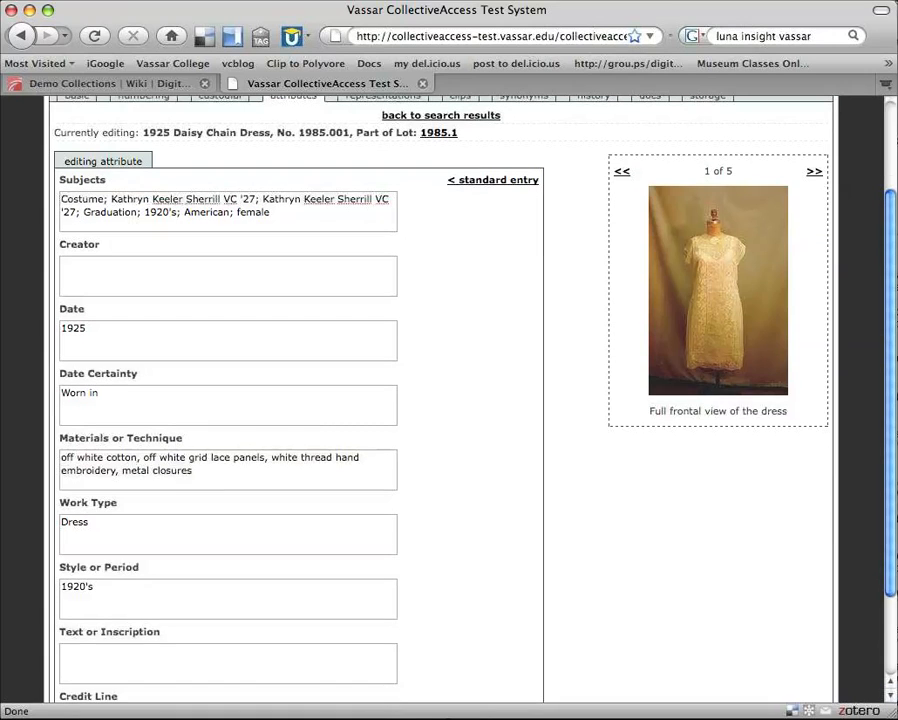
scroll("down", 3)
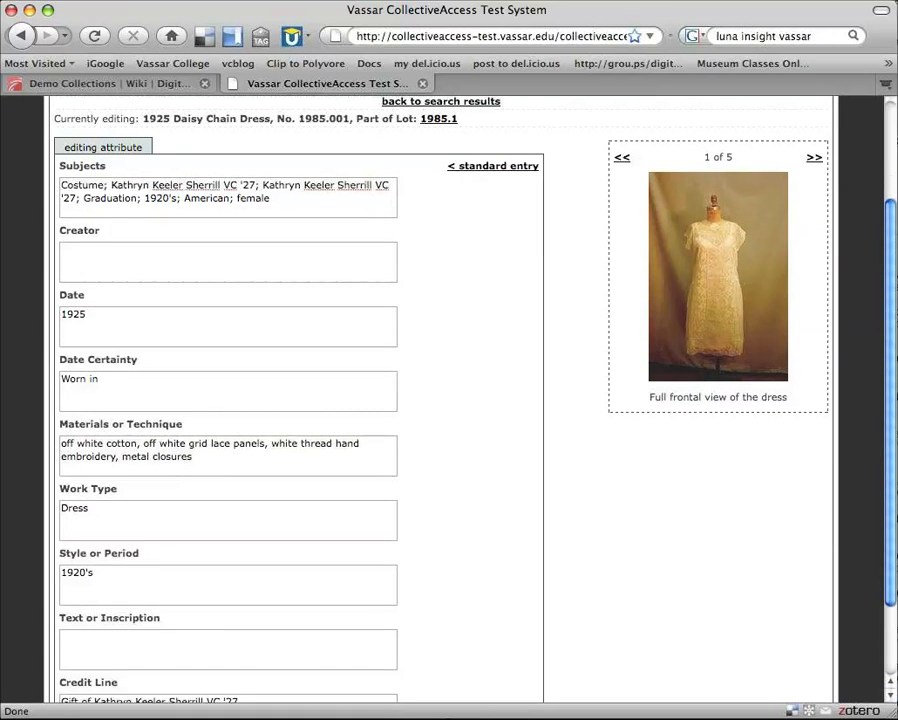
scroll("down", 3)
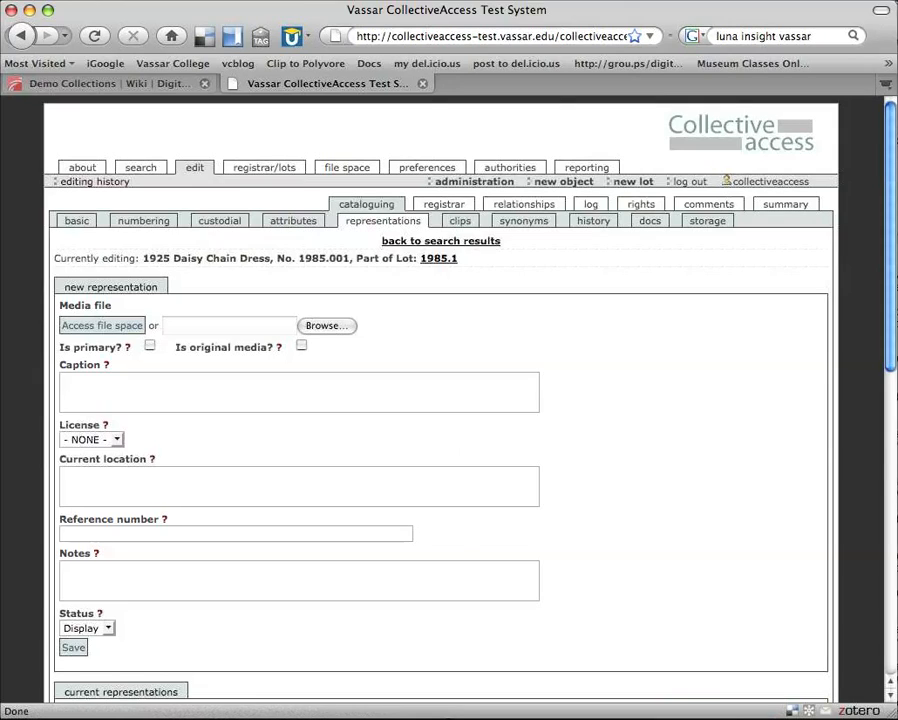
mouse_move(830, 584)
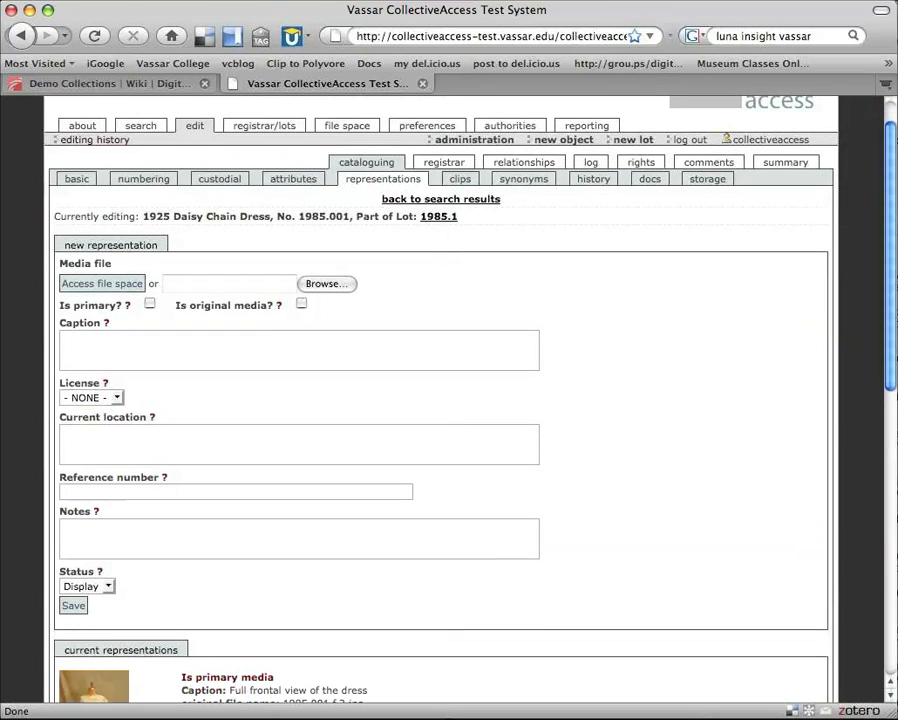
Scroll through the five existing representations: front, back, detail, photograph and donation letter images.
scroll("down", 3)
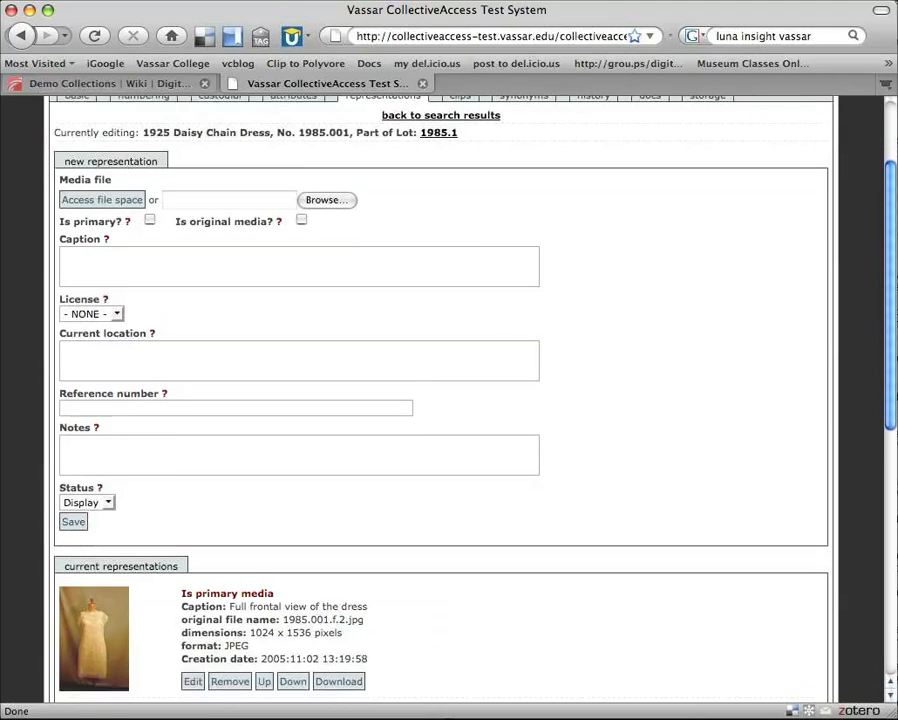
scroll("down", 3)
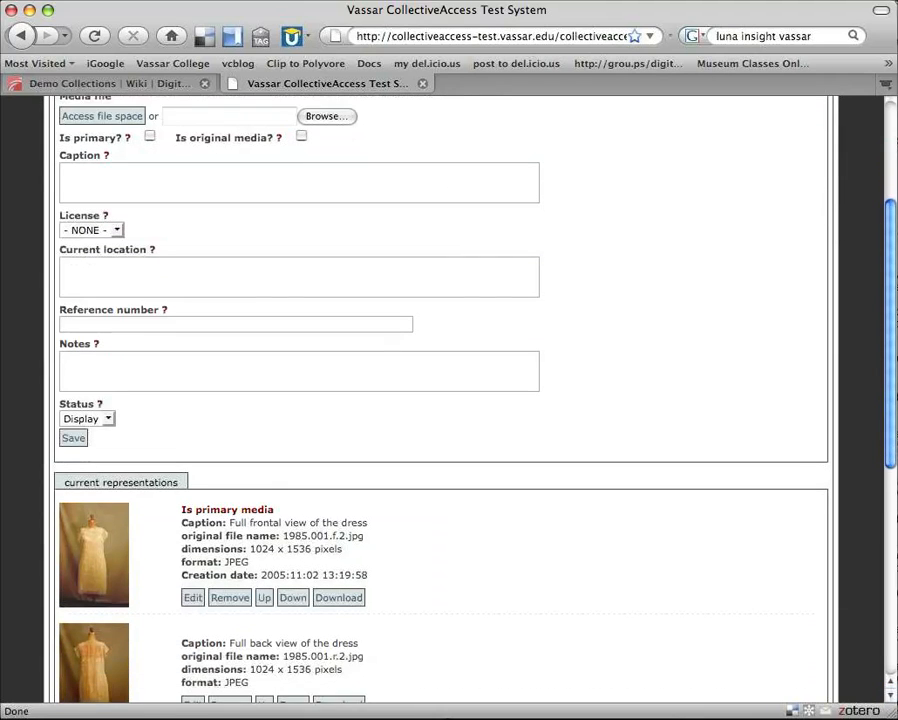
scroll("down", 3)
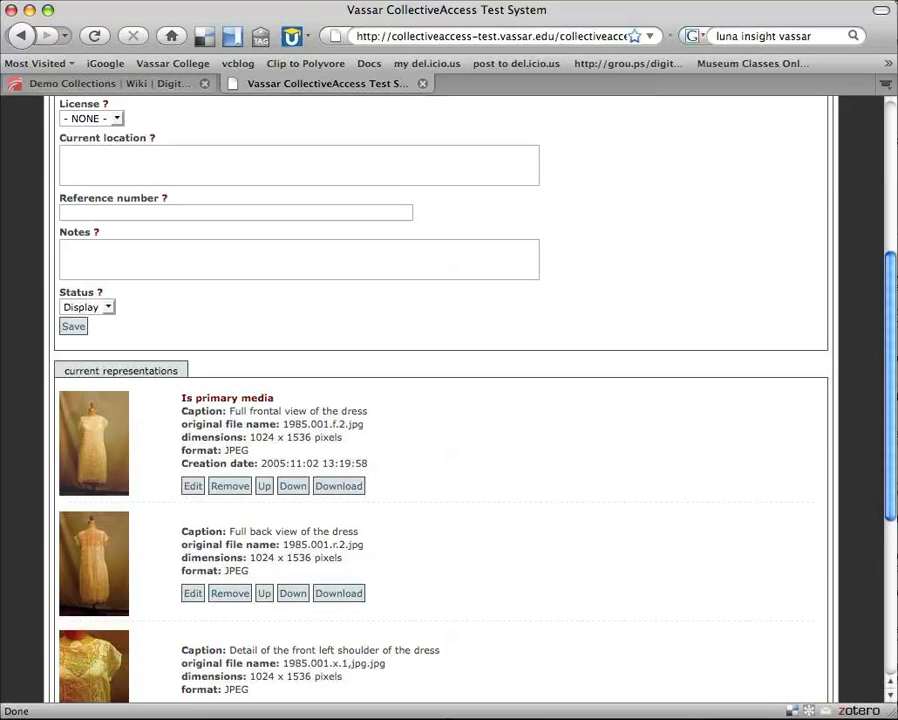
scroll("down", 3)
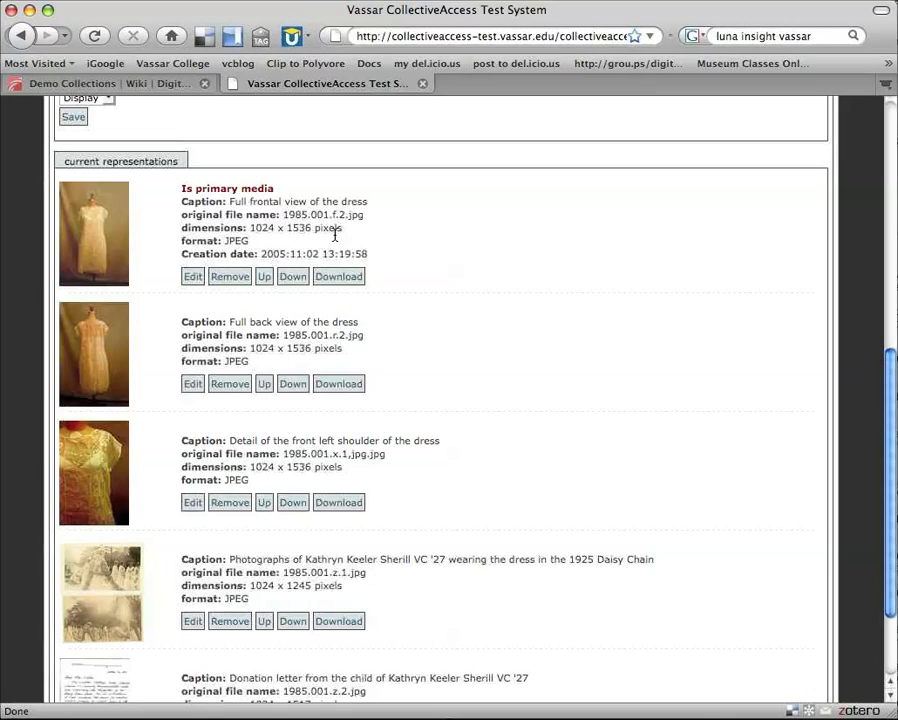
mouse_move(458, 296)
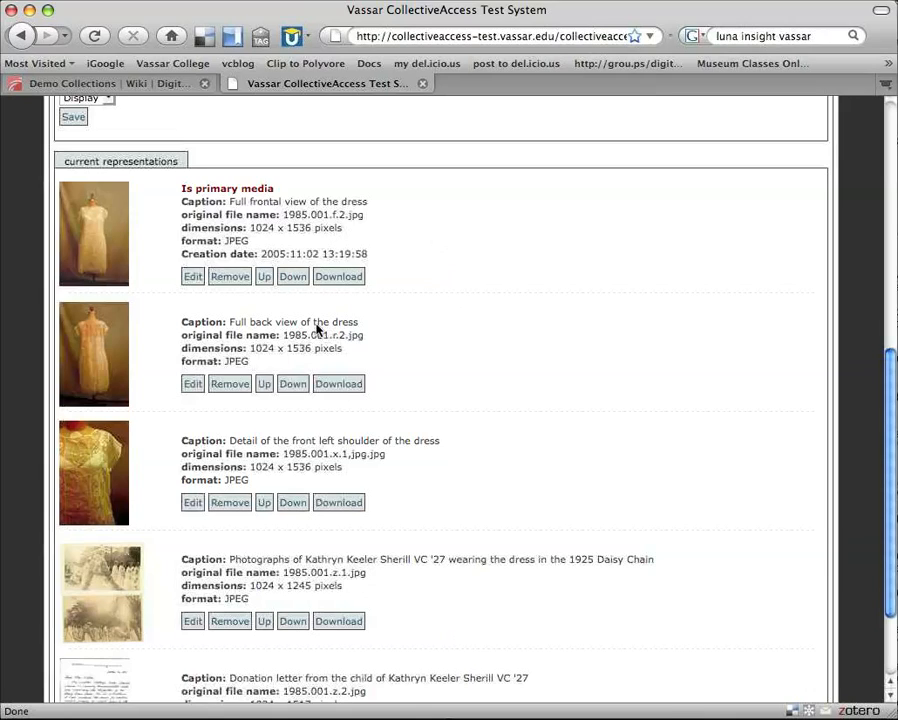
mouse_move(372, 260)
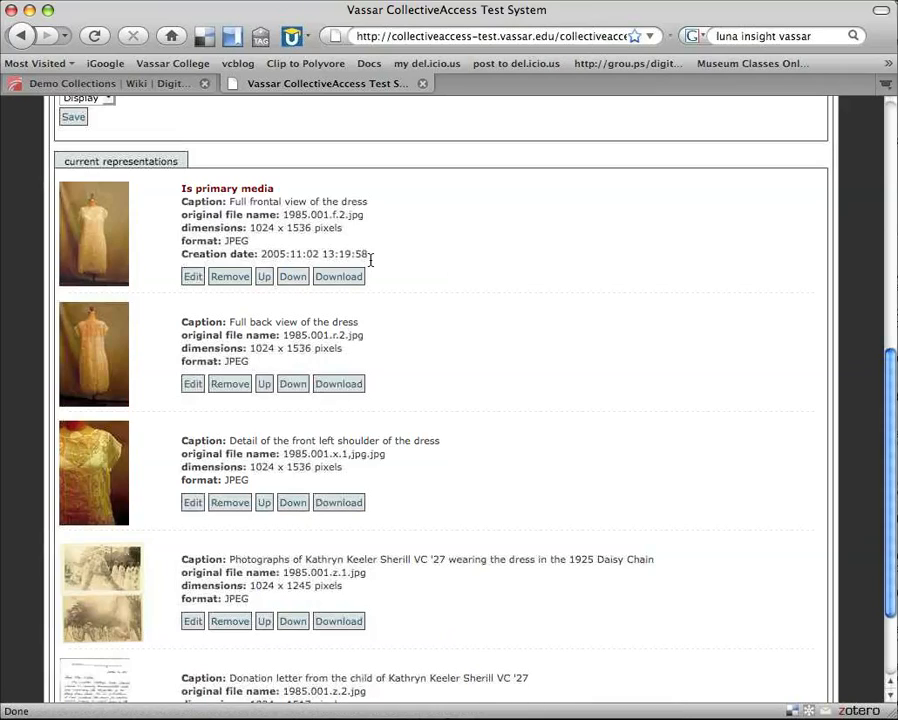
mouse_move(362, 308)
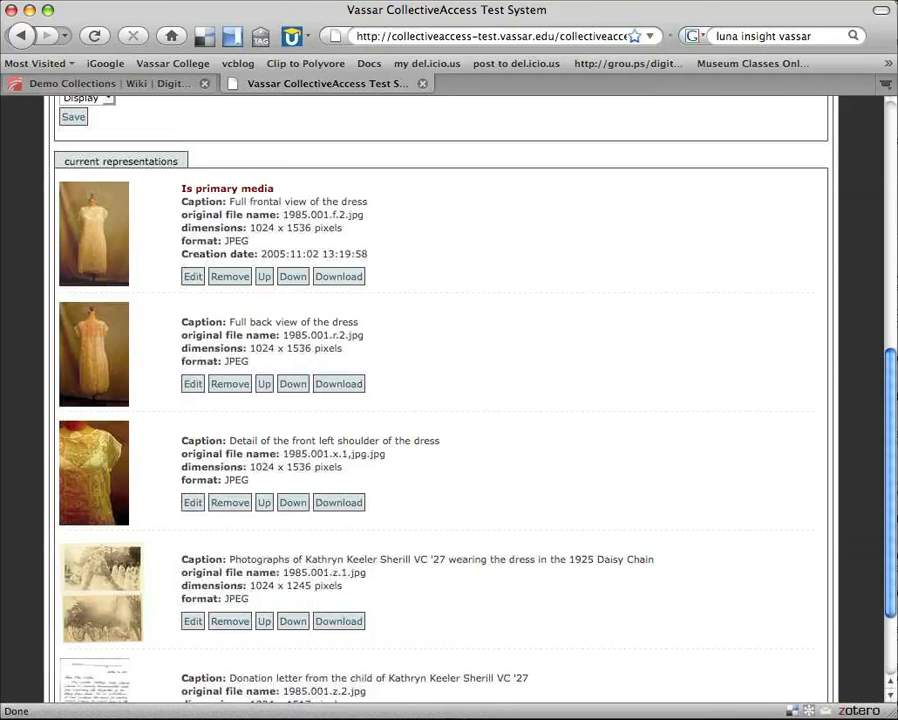
scroll("down", 3)
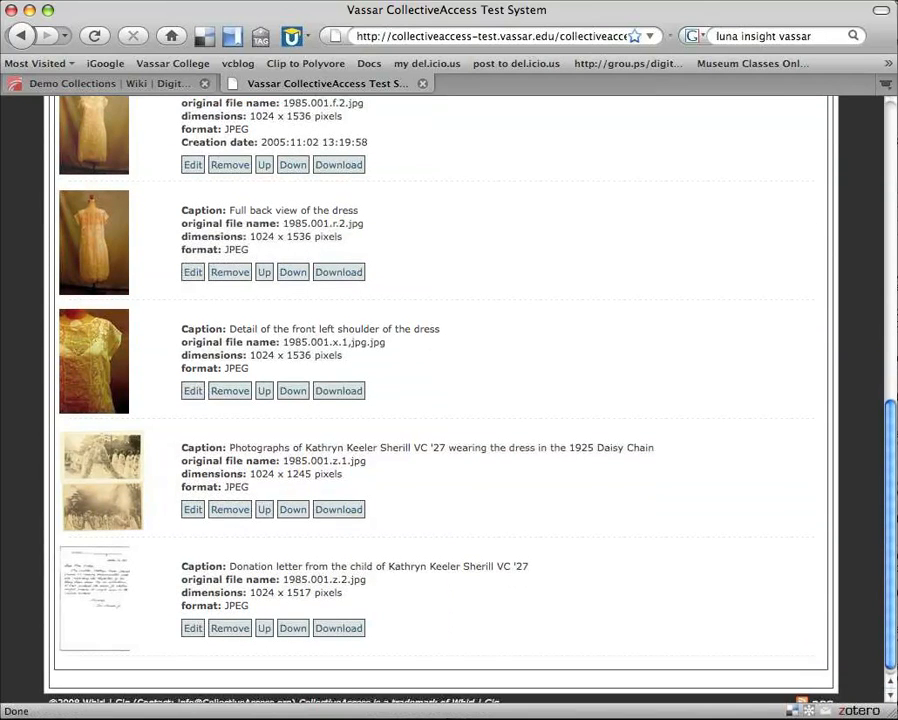
scroll("down", 3)
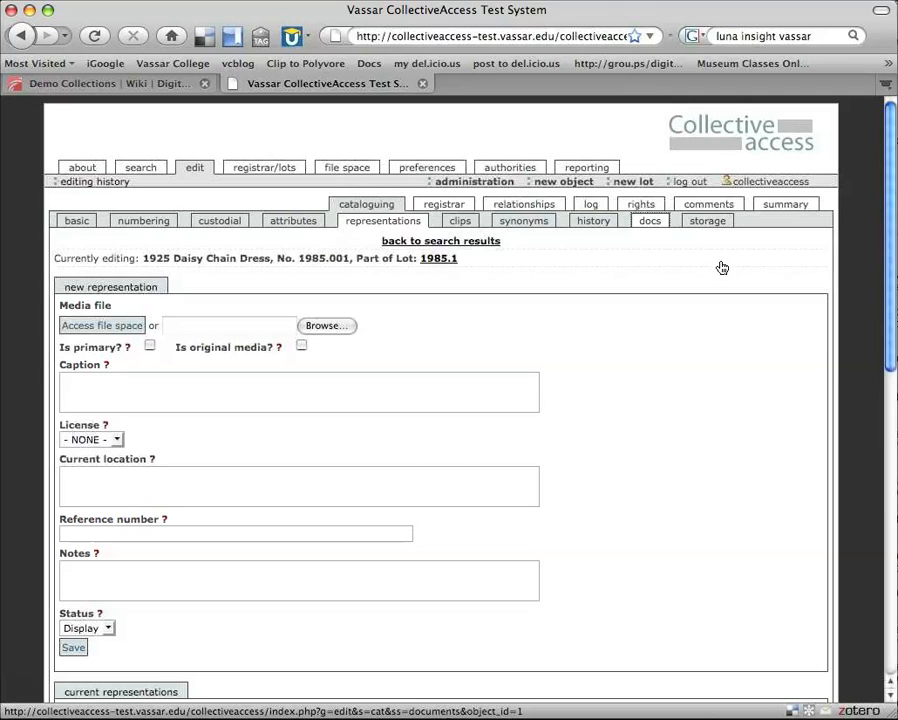
View the docs section with the donation letter file, then the storage section reporting no storage information.
left_click(650, 220)
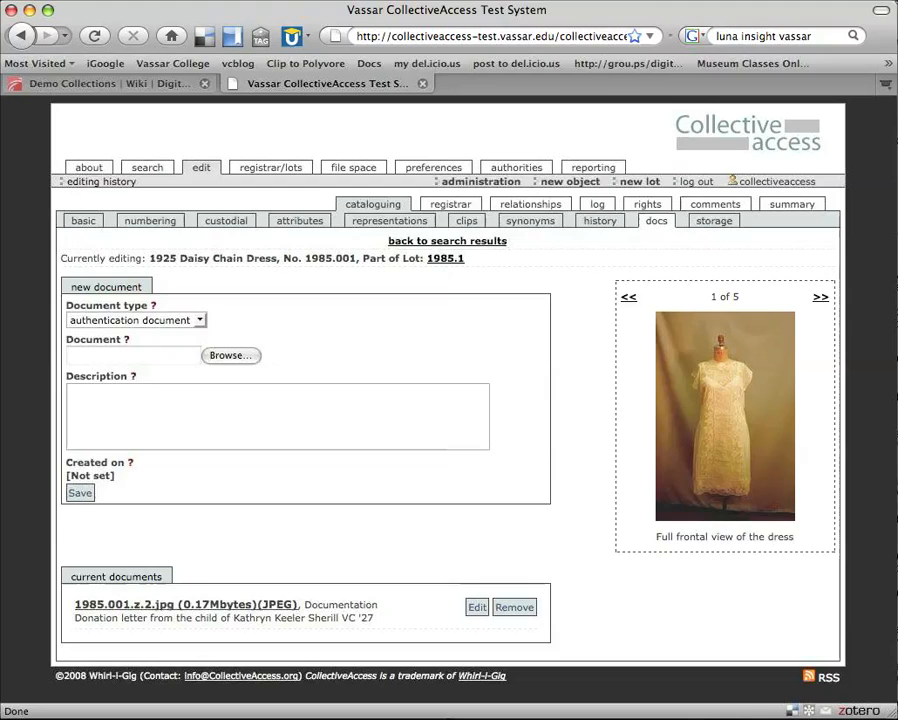
mouse_move(822, 672)
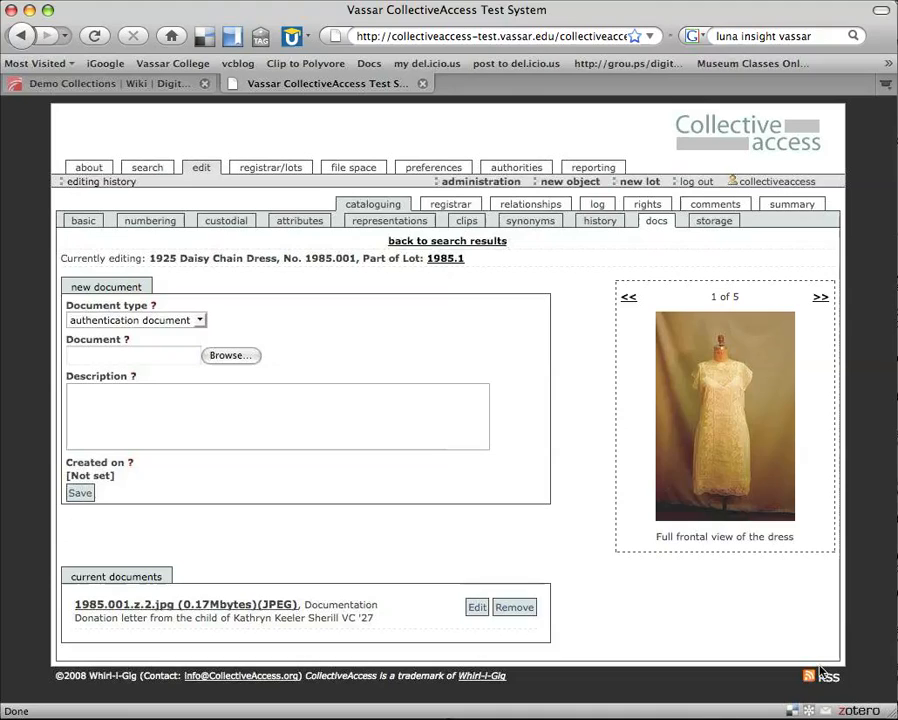
mouse_move(640, 632)
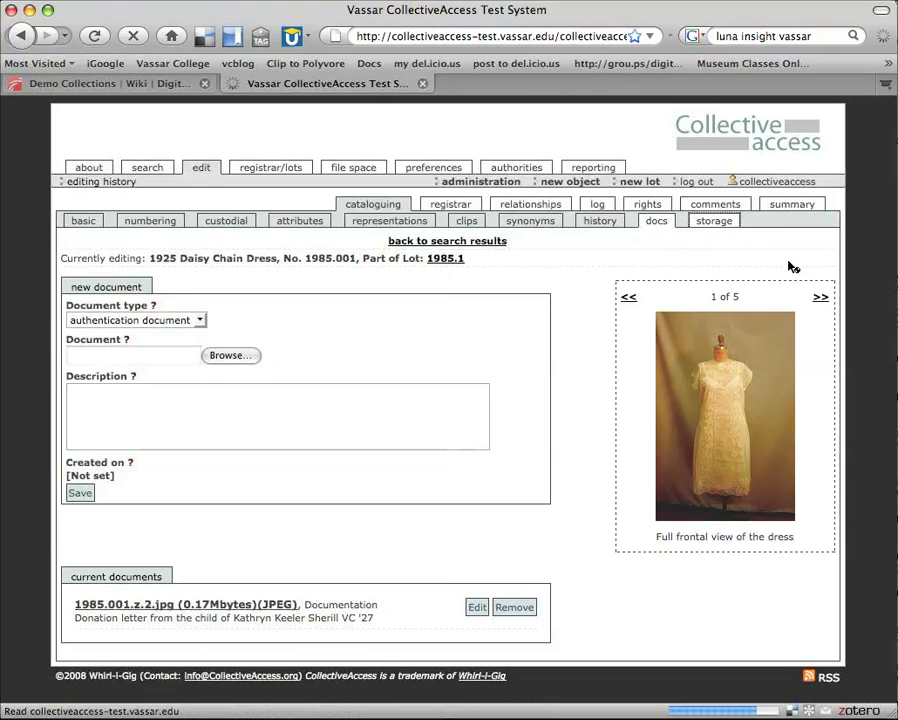
left_click(712, 220)
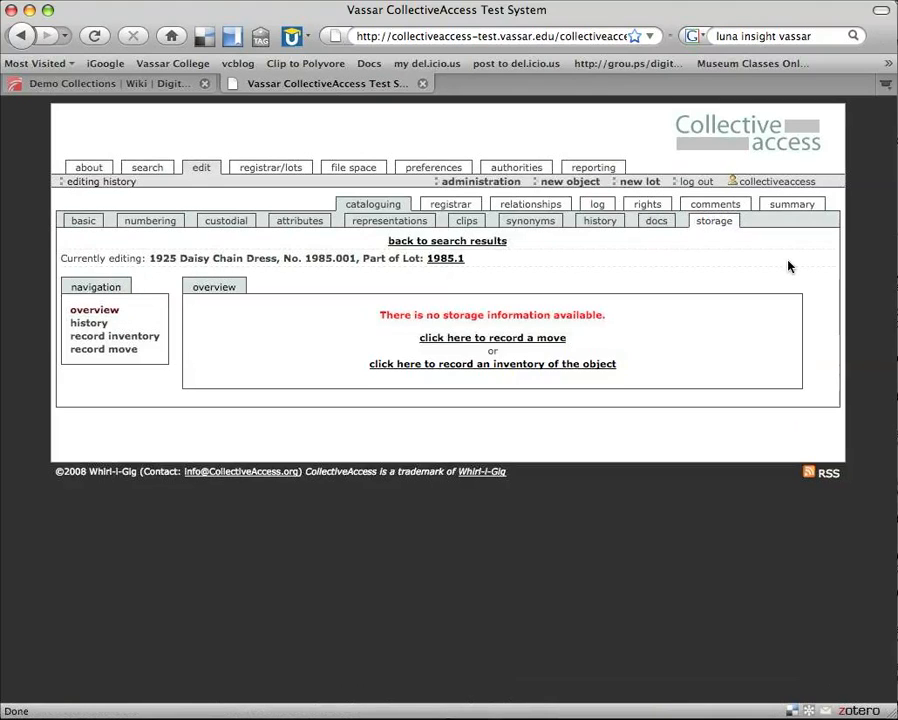